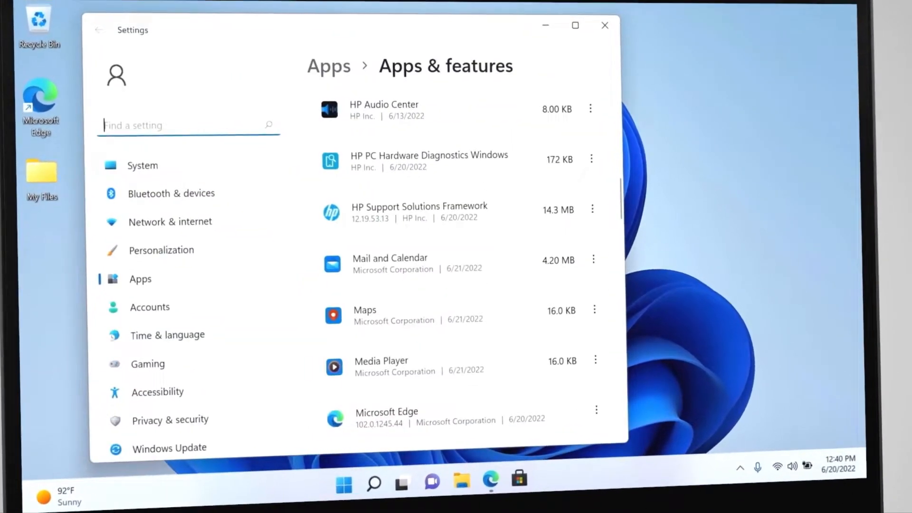
Close the Settings window after confirming HP PC Hardware Diagnostics Windows is installed
{"action": "left_click", "coordinate": [575, 25]}
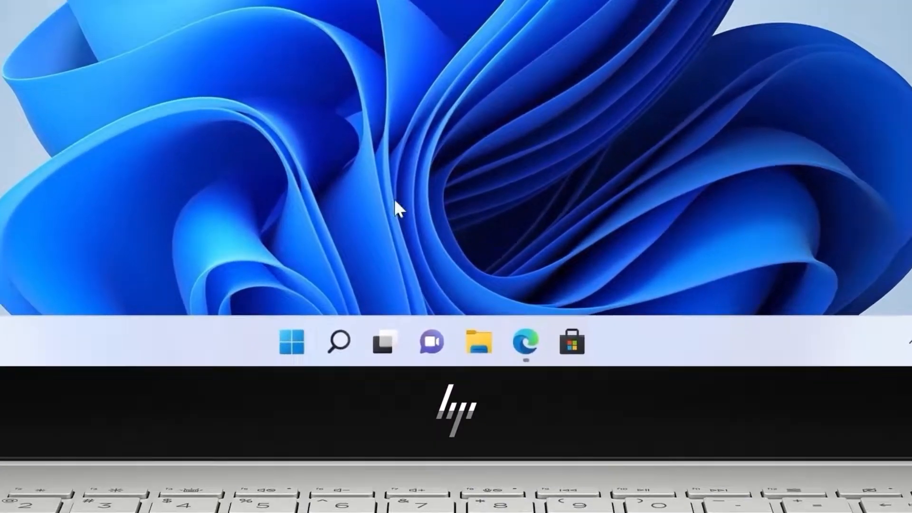
Launch HP PC Hardware Diagnostics Windows from Start and approve the User Account Control prompt
{"action": "left_click", "coordinate": [340, 341]}
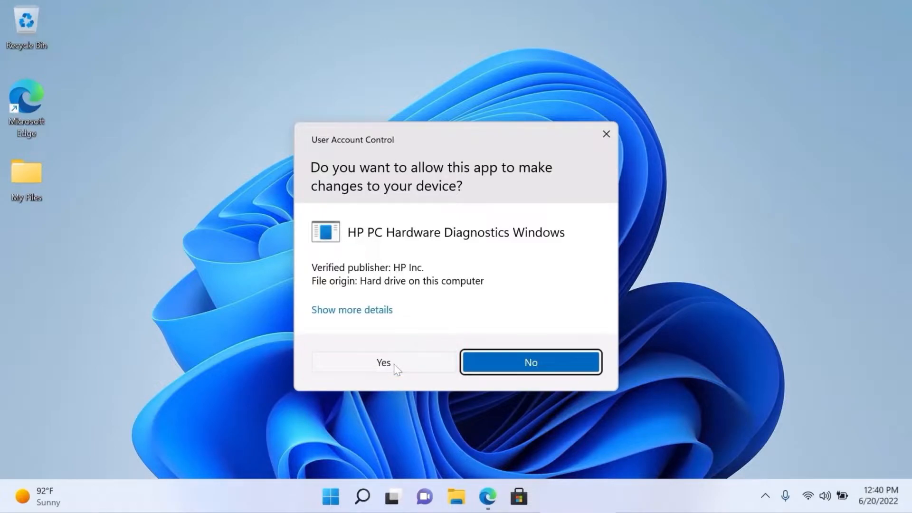
{"action": "left_click", "coordinate": [383, 363]}
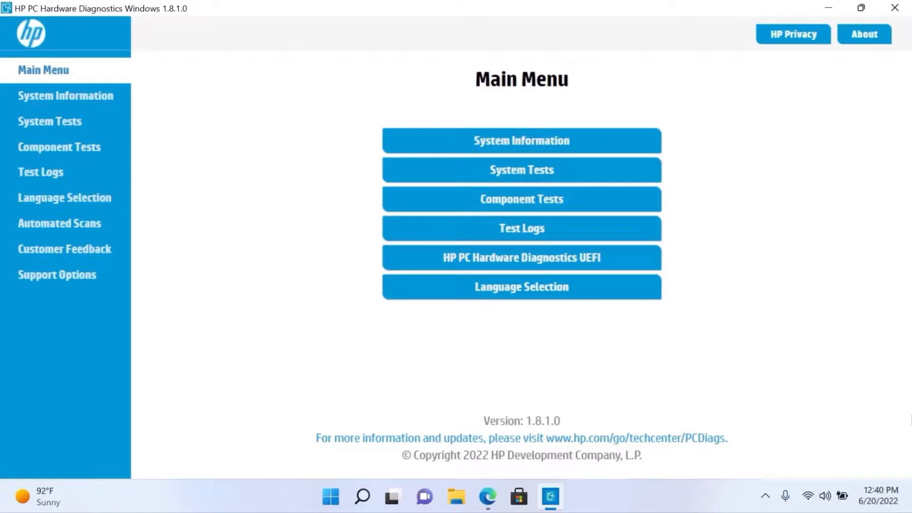
{"action": "left_click", "coordinate": [520, 170]}
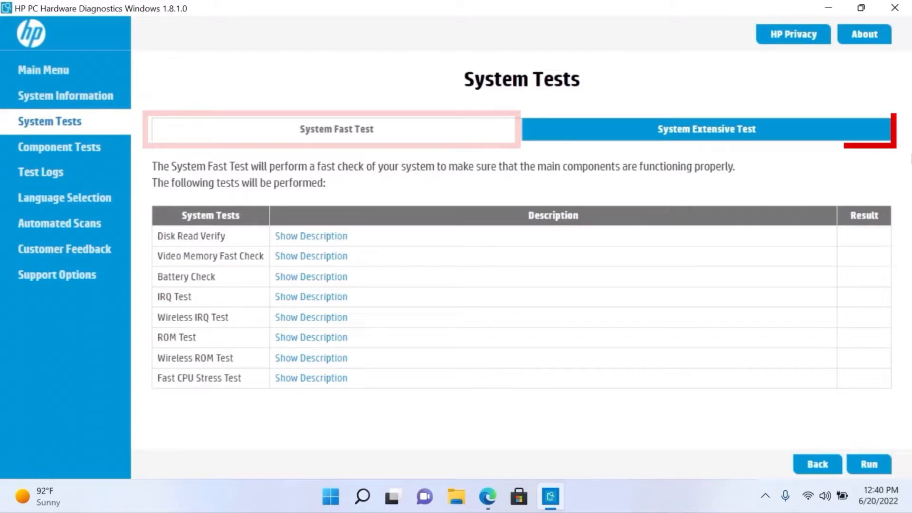
{"action": "left_click", "coordinate": [706, 130]}
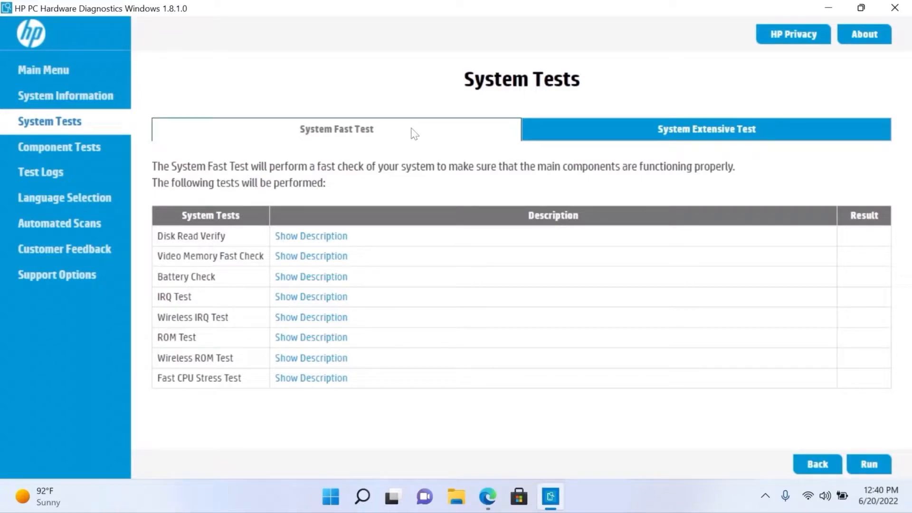
{"action": "mouse_move", "coordinate": [427, 141]}
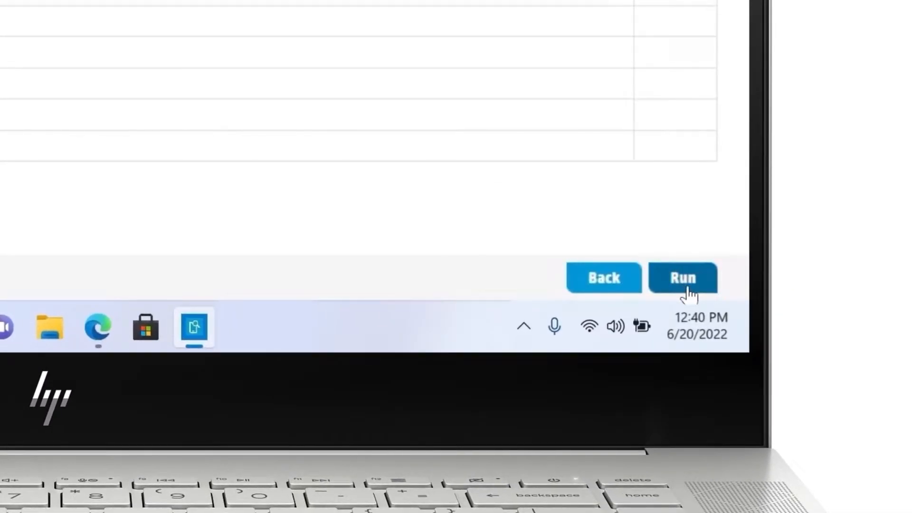
{"action": "left_click", "coordinate": [682, 278]}
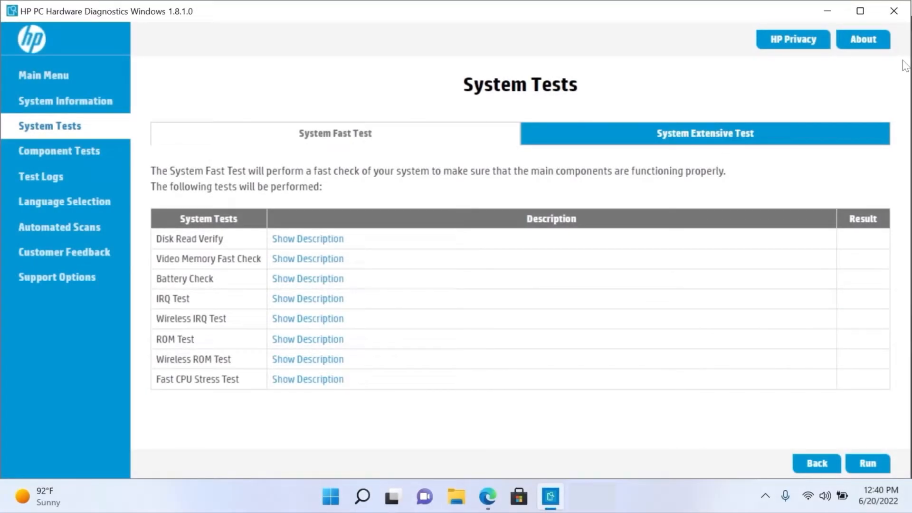
{"action": "left_click", "coordinate": [335, 133]}
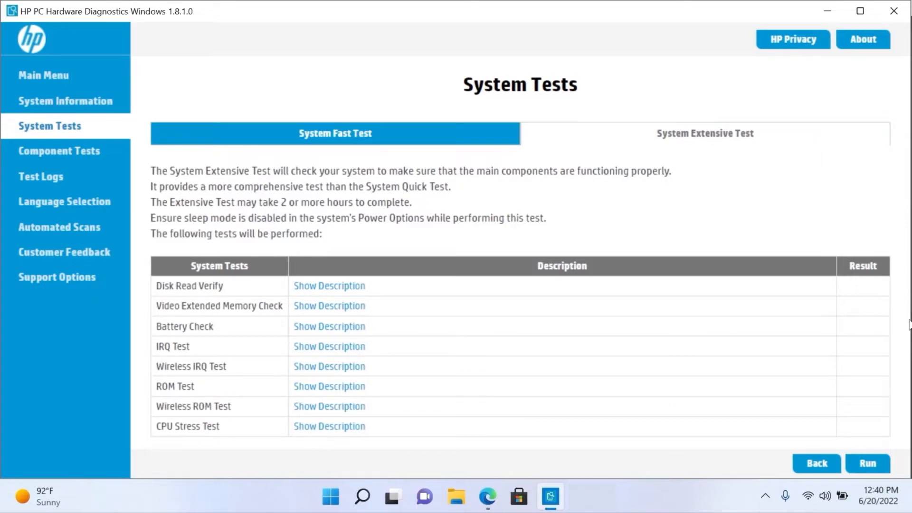
{"action": "left_click", "coordinate": [43, 75]}
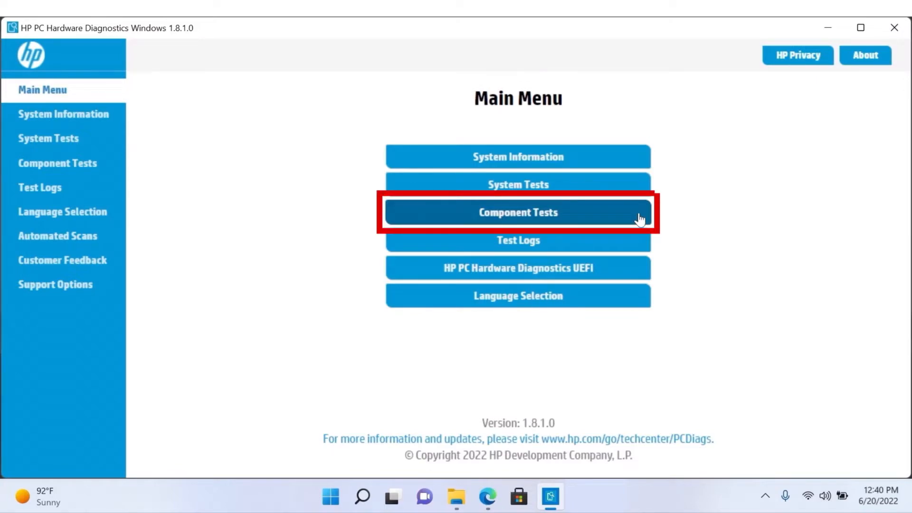
Run the Audio Playback Test under Component Tests, then open Troubleshoot for the failed result
{"action": "left_click", "coordinate": [517, 212]}
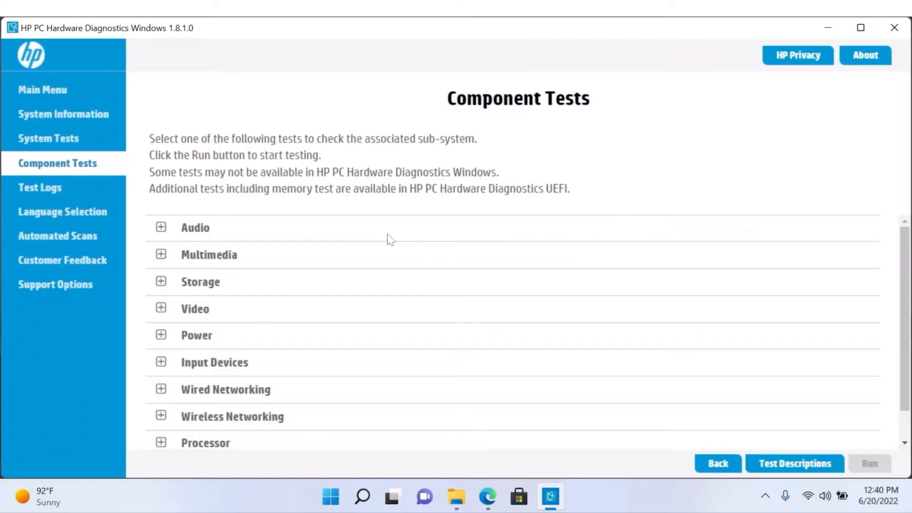
{"action": "left_click", "coordinate": [161, 227]}
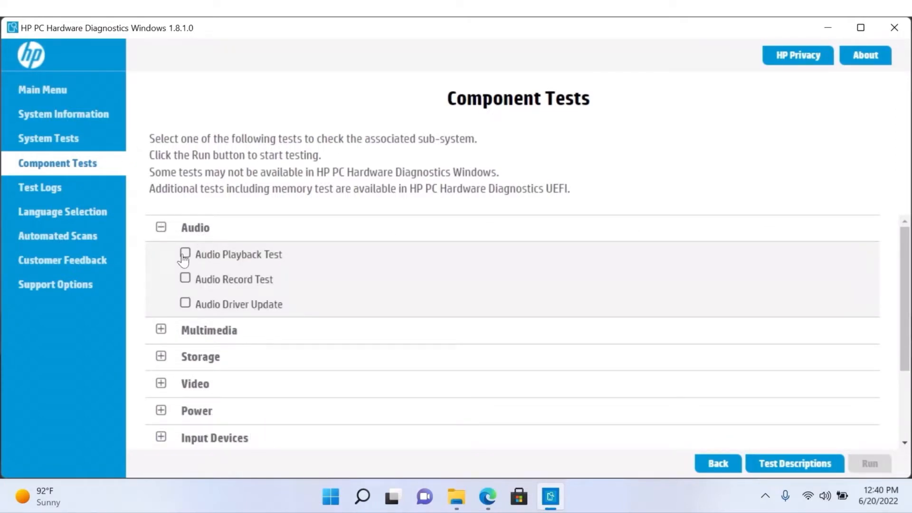
{"action": "left_click", "coordinate": [185, 254]}
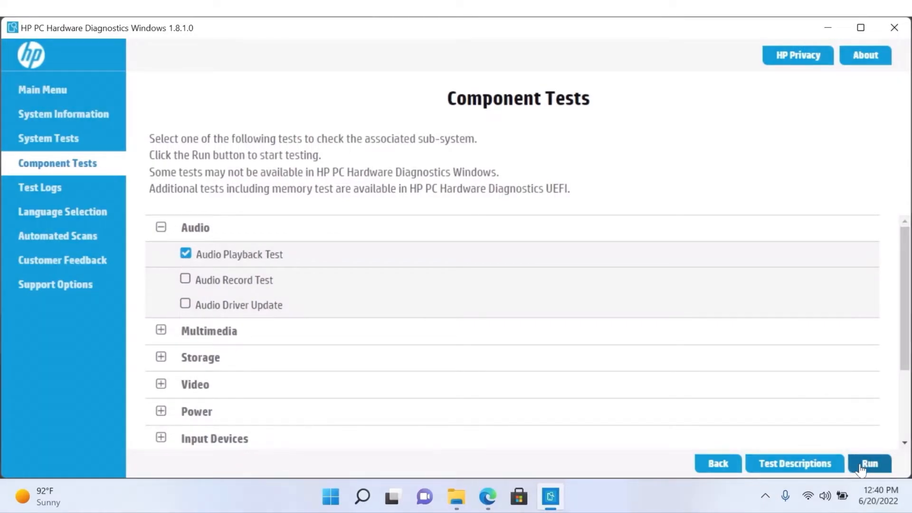
{"action": "left_click", "coordinate": [869, 463]}
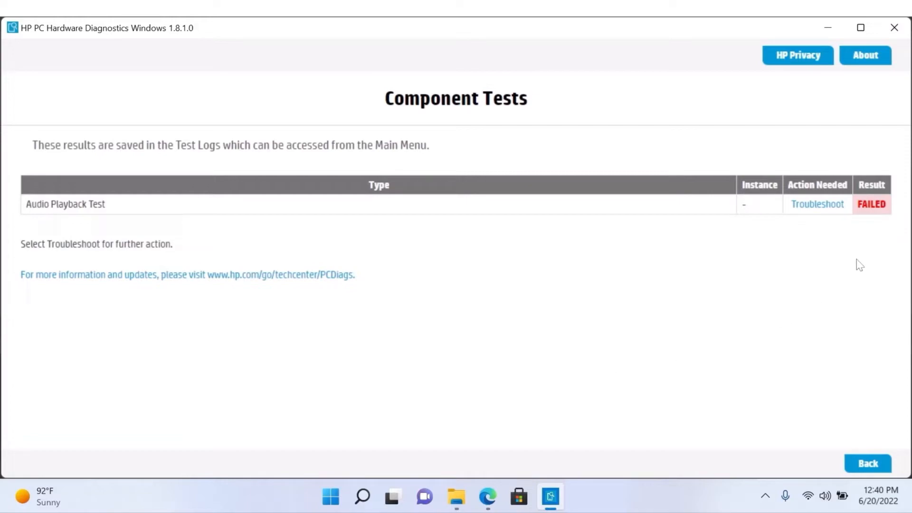
{"action": "left_click", "coordinate": [816, 205]}
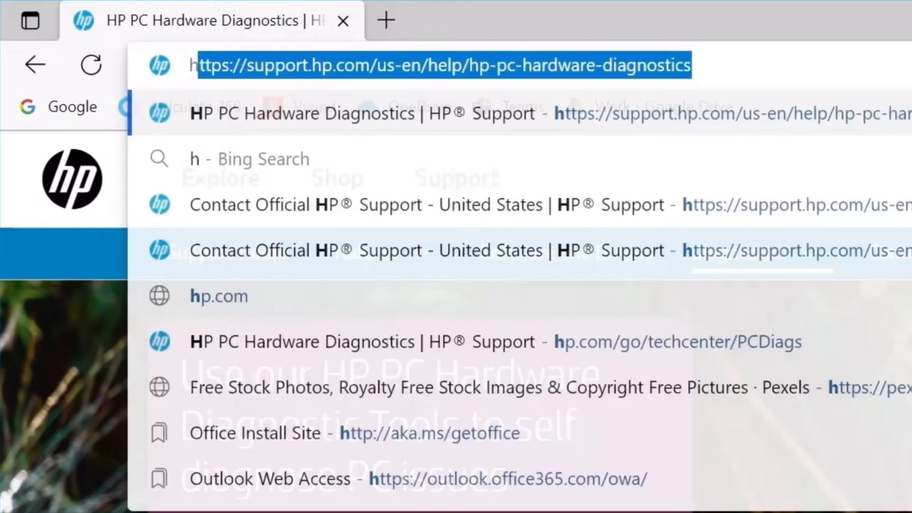
Open the Contact Official HP Support page and start without signing in
{"action": "type", "text": "hp.com/go/contacthp/"}
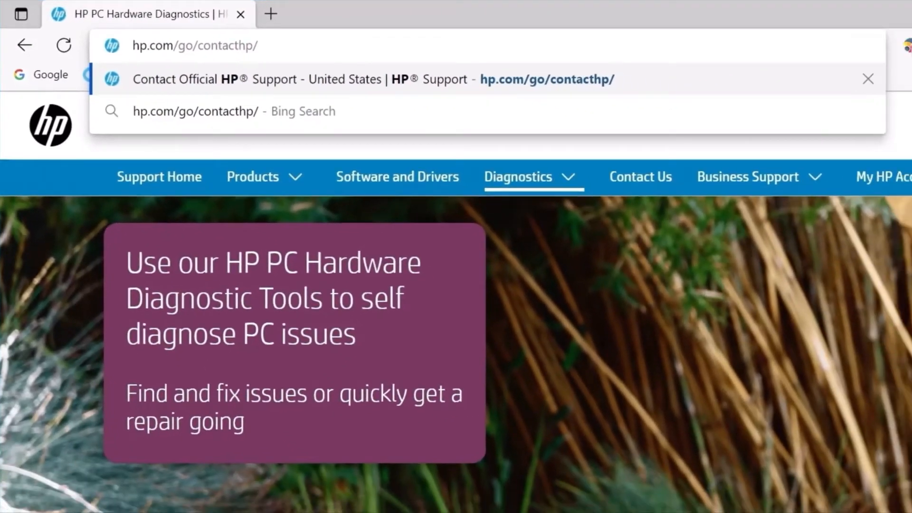
{"action": "left_click", "coordinate": [374, 80]}
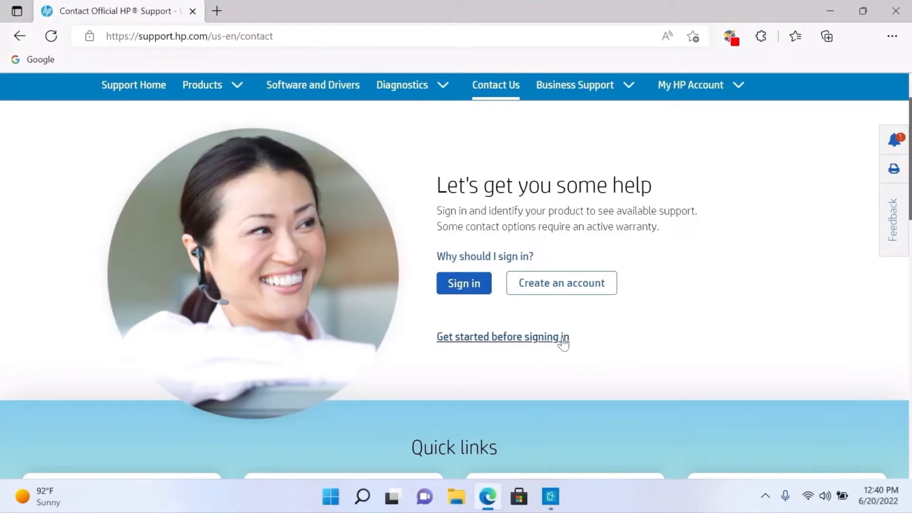
{"action": "left_click", "coordinate": [503, 336]}
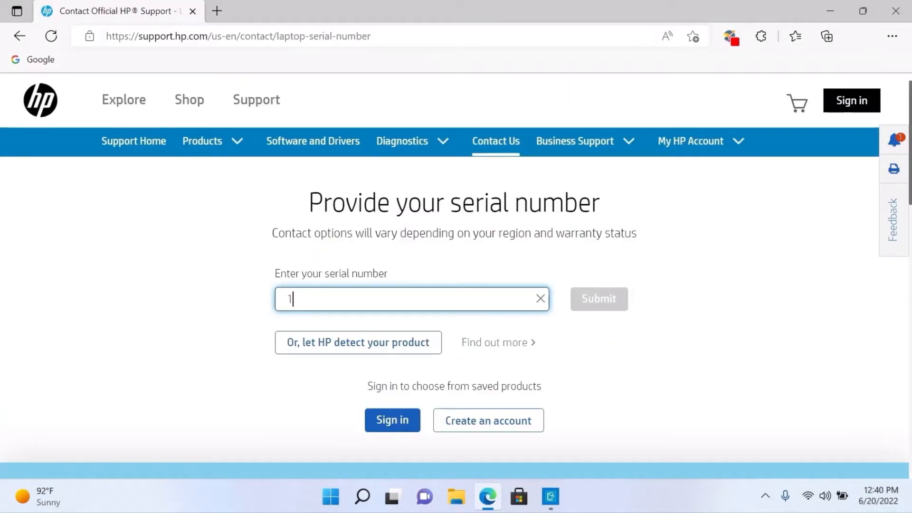
Submit the laptop's serial number and enter error code 908GQ0-000B5D-MFGK01-21WL13
{"action": "type", "text": "234567890"}
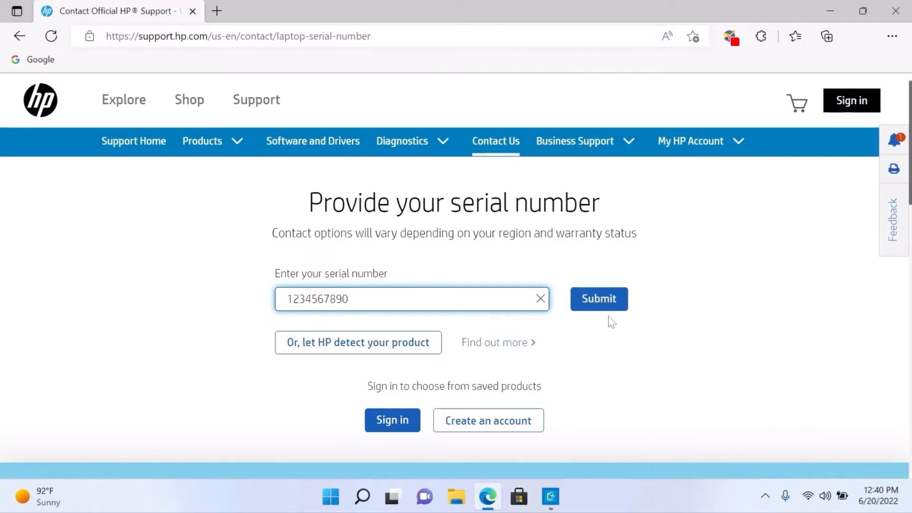
{"action": "left_click", "coordinate": [598, 298]}
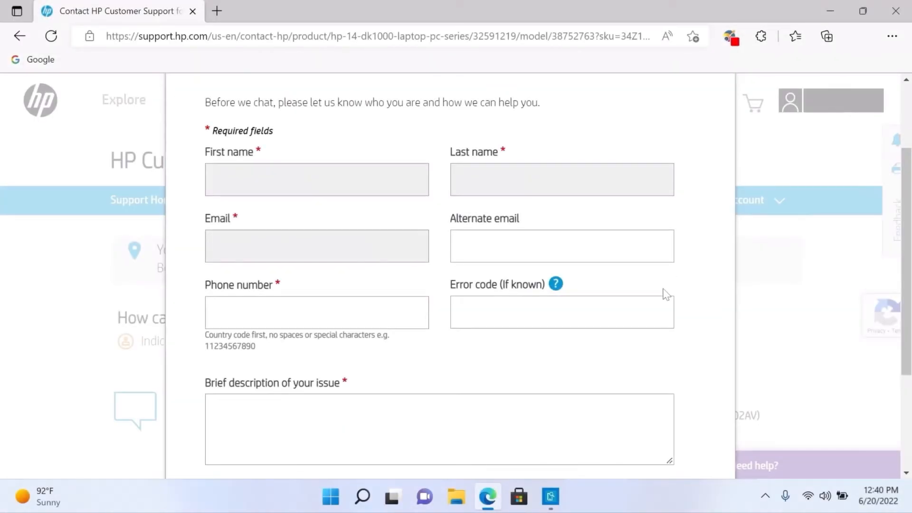
{"action": "left_click", "coordinate": [561, 311]}
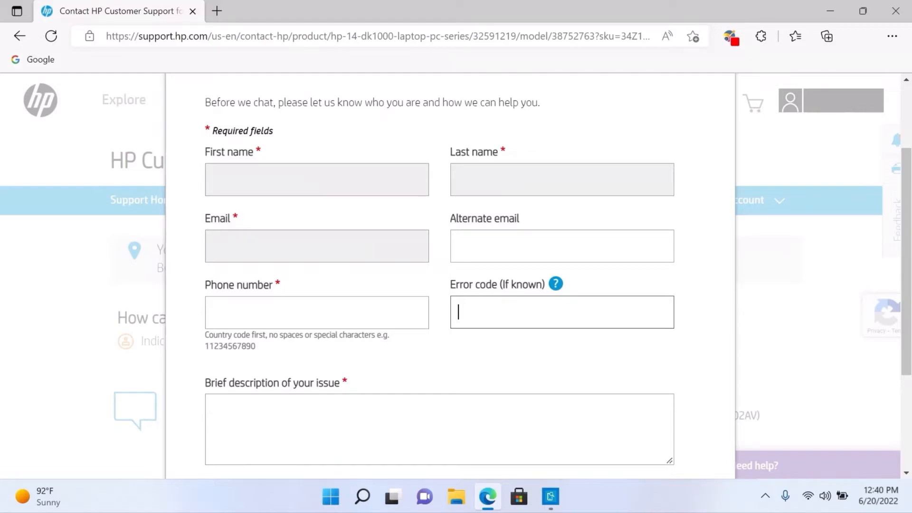
{"action": "type", "text": "908GQ0-000B5D-MFGK01-21WL13"}
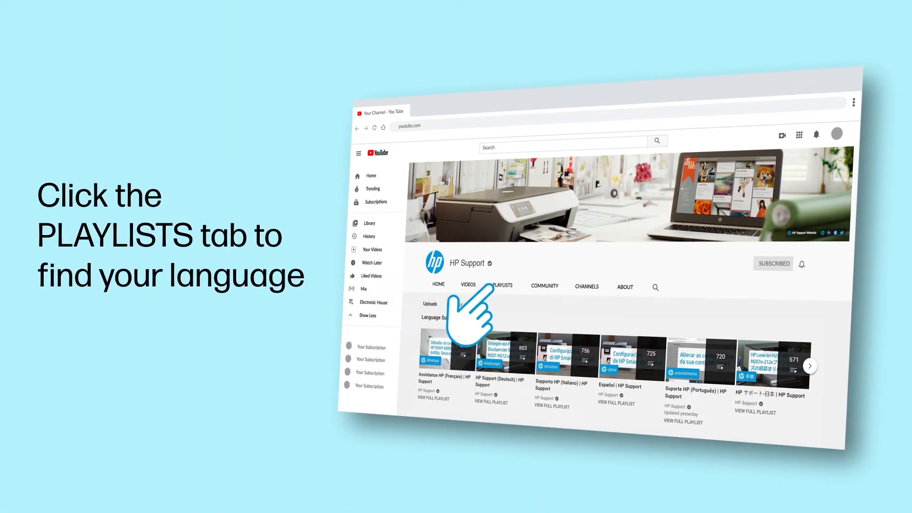
{"action": "left_click", "coordinate": [502, 285]}
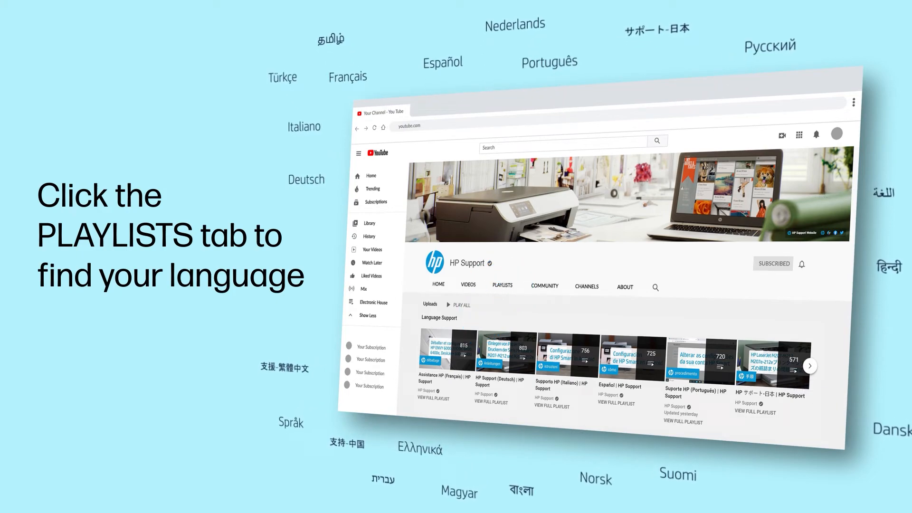